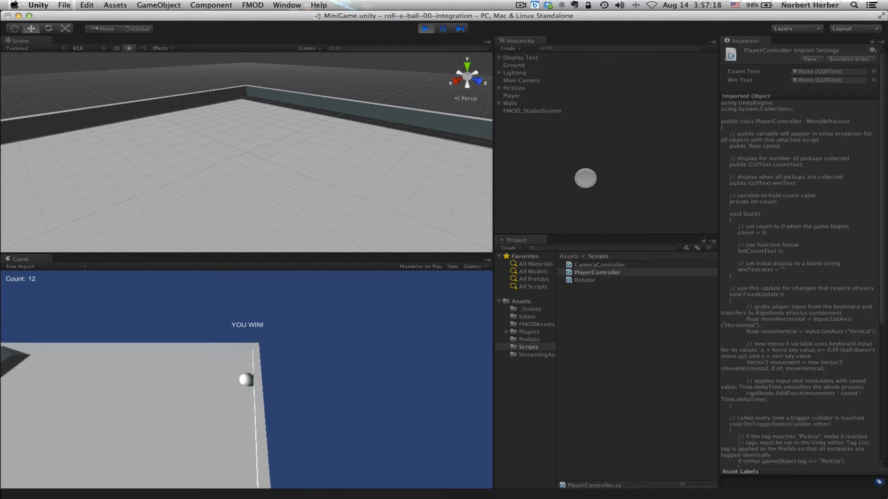
Step: Stop the roll-a-ball Play-mode test and switch over to FMOD Studio
left_click(425, 29)
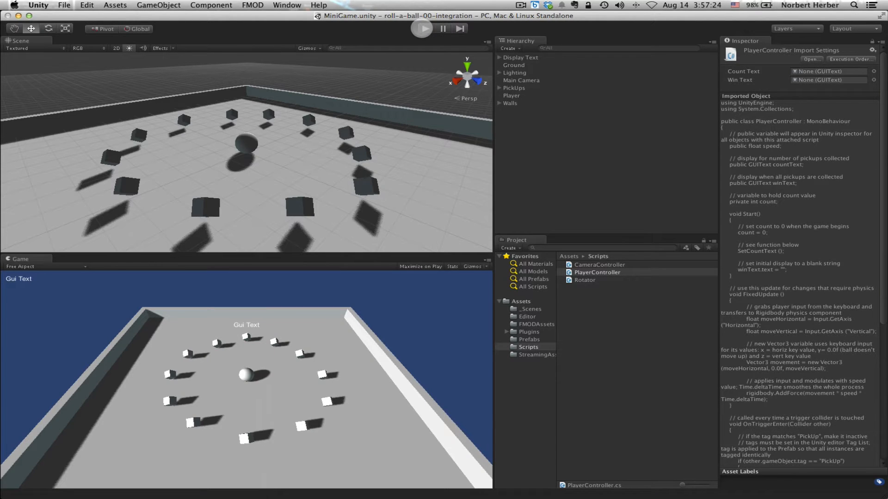
left_click(421, 29)
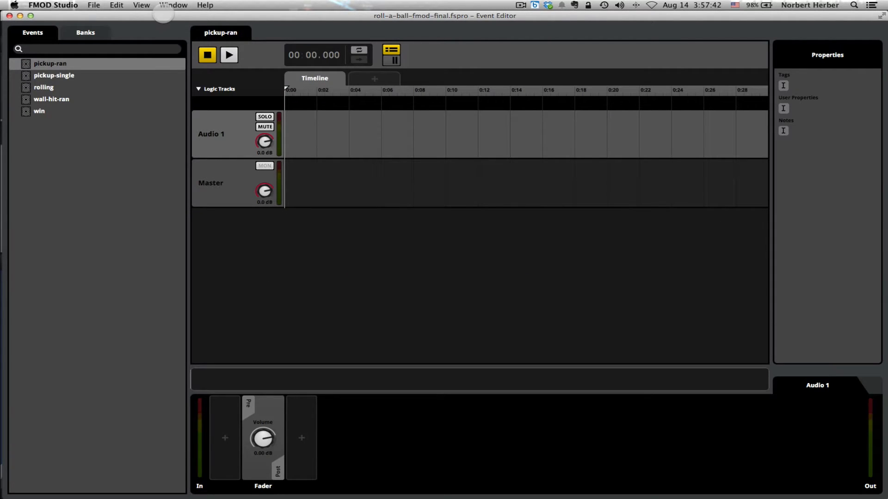
left_click(49, 64)
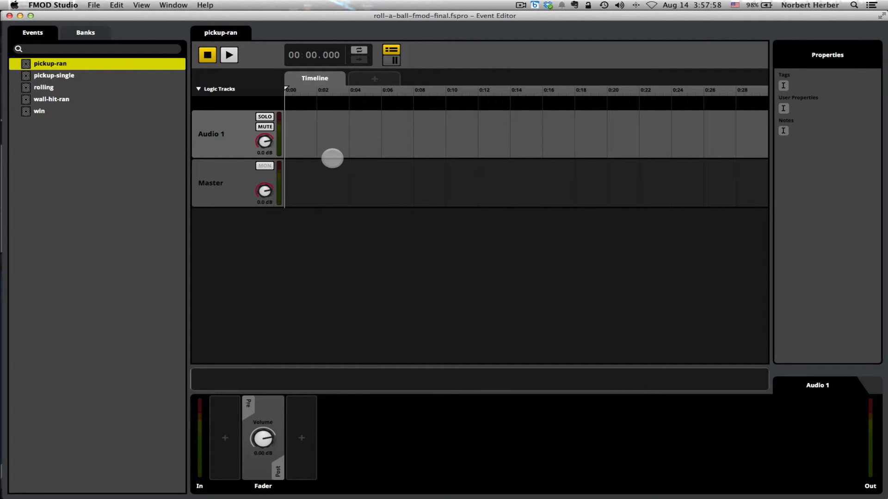
left_click_drag(332, 158, 306, 129)
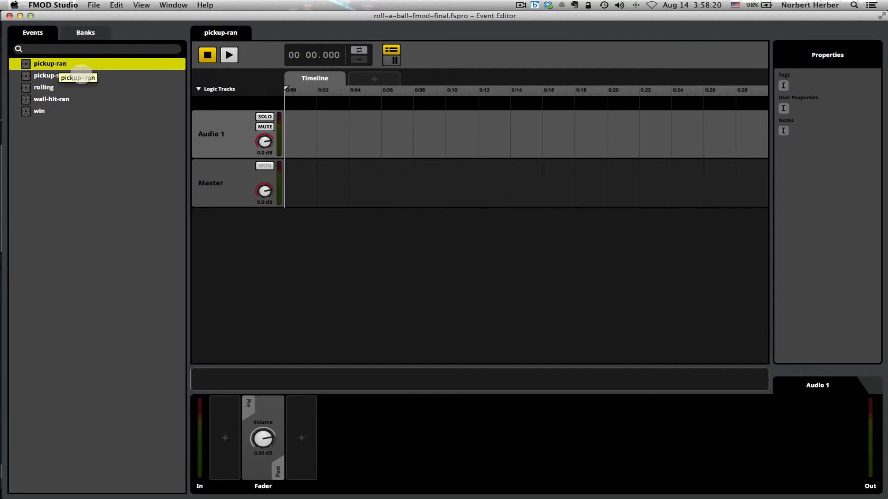
right_click(50, 64)
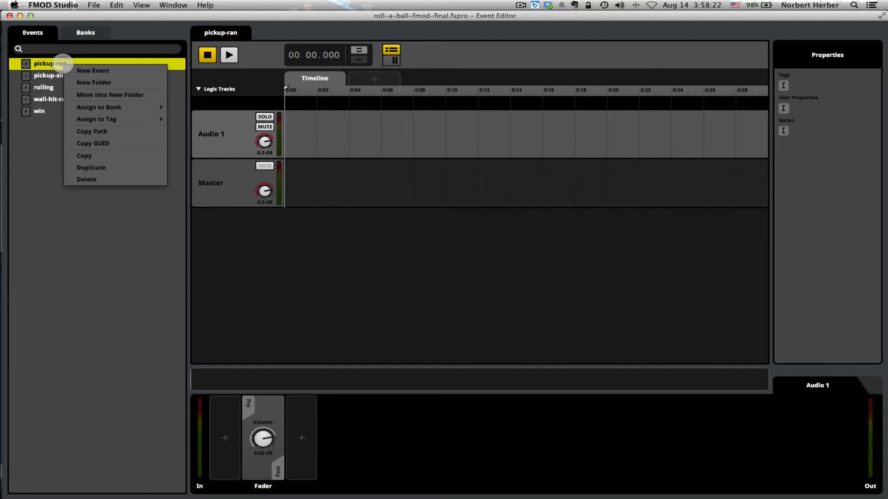
mouse_move(98, 107)
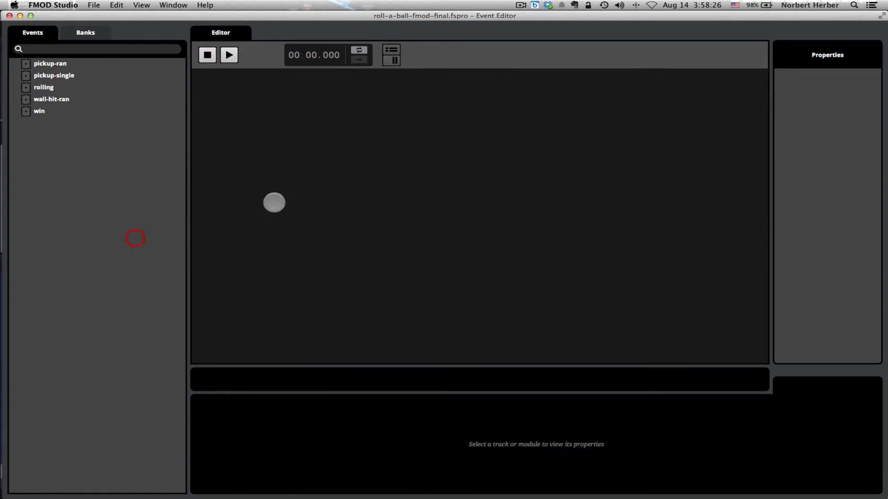
left_click(50, 63)
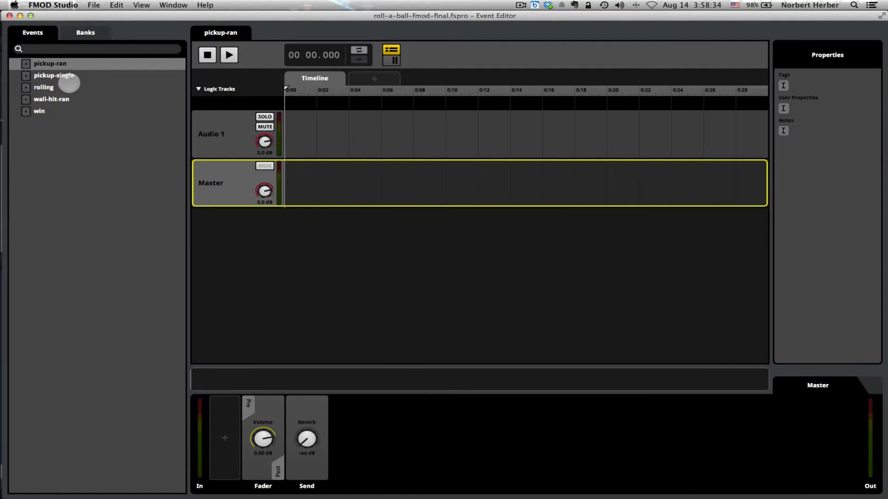
Step: Add an empty Multi Sound module at the start of pickup-ran's Audio 1 track
left_click(211, 134)
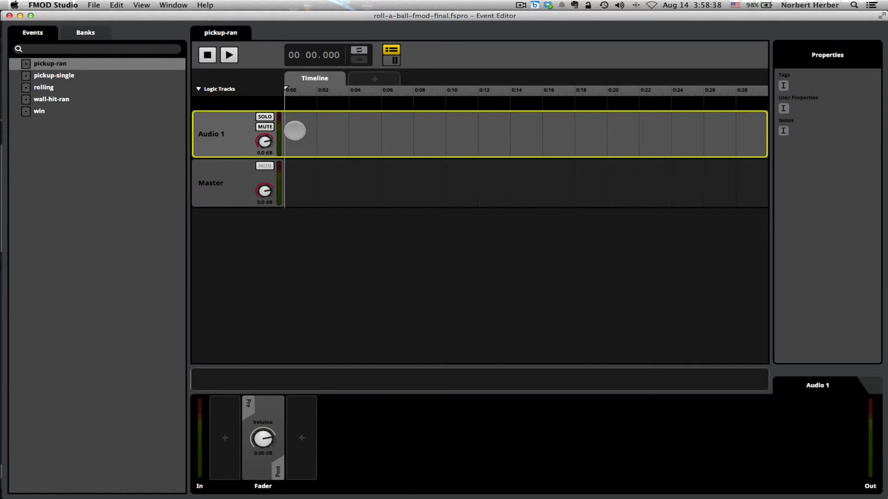
right_click(294, 130)
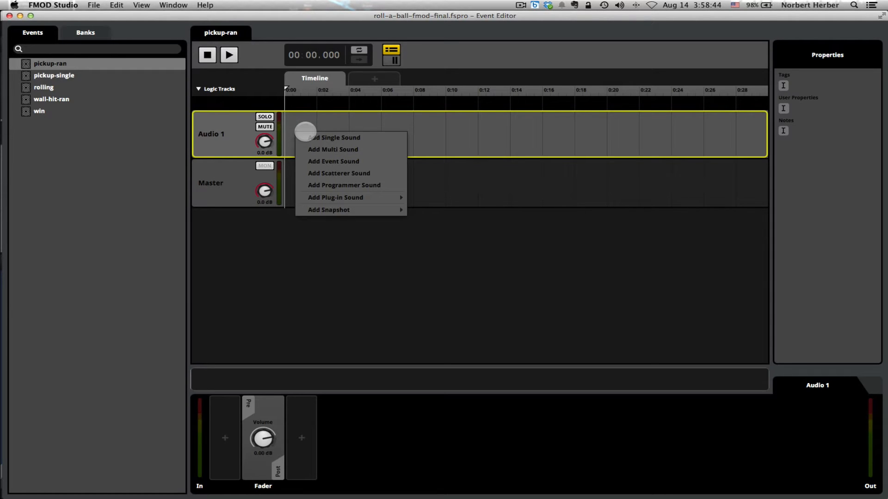
mouse_move(374, 149)
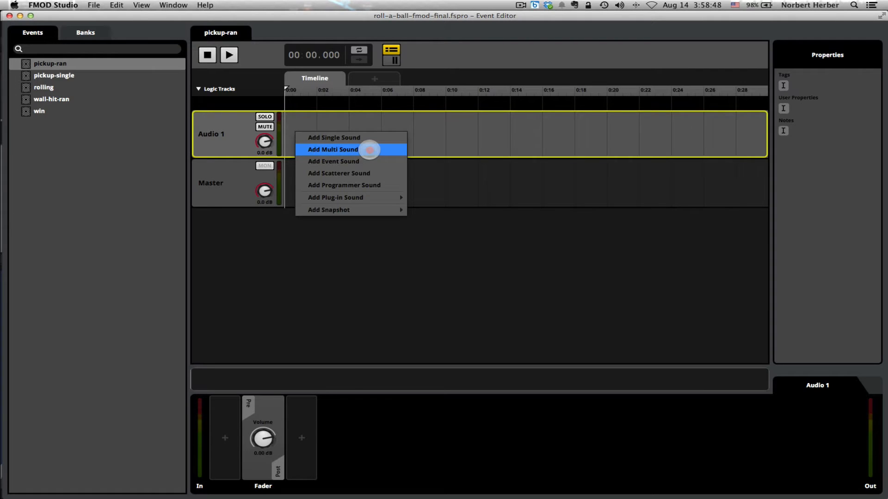
left_click(333, 150)
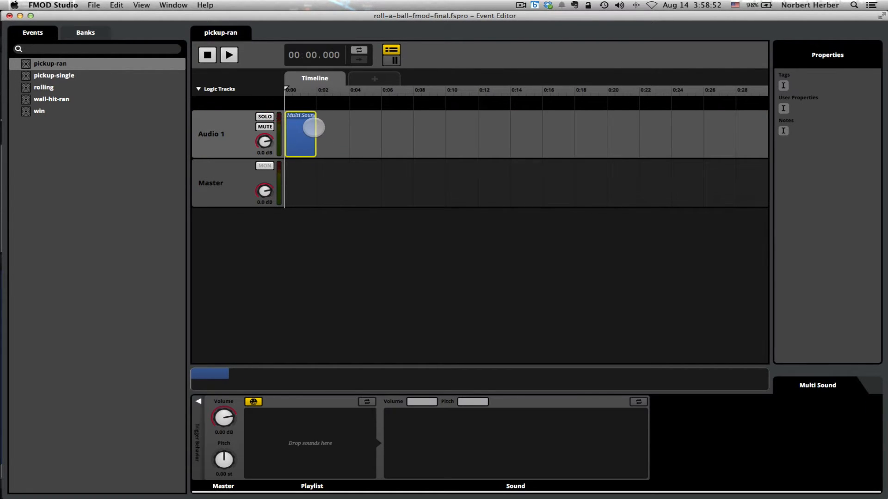
mouse_move(344, 456)
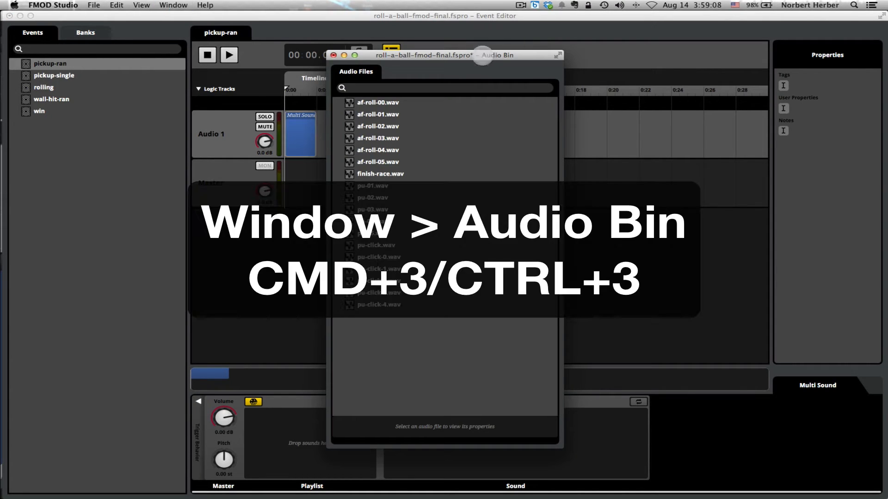
Step: Fill the Multi Sound playlist with pu-01.wav through pu-05.wav from the Audio Bin, then close the bin
left_click_drag(481, 55, 592, 49)
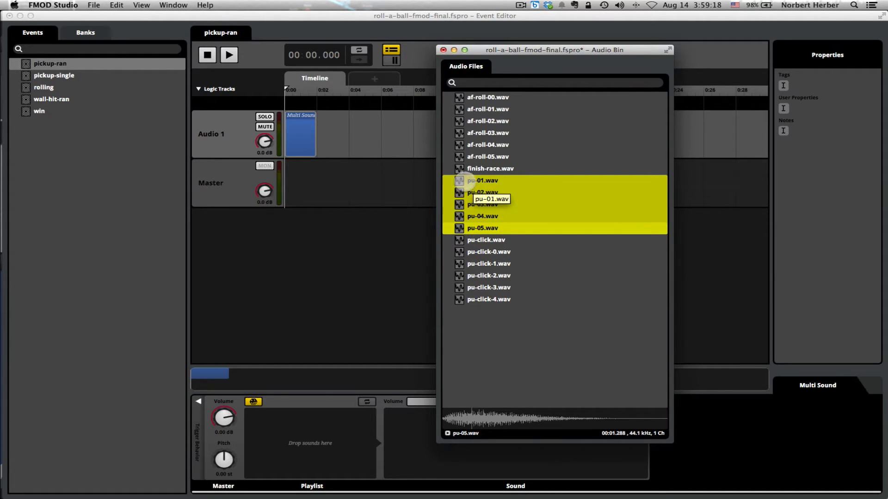
left_click(482, 180)
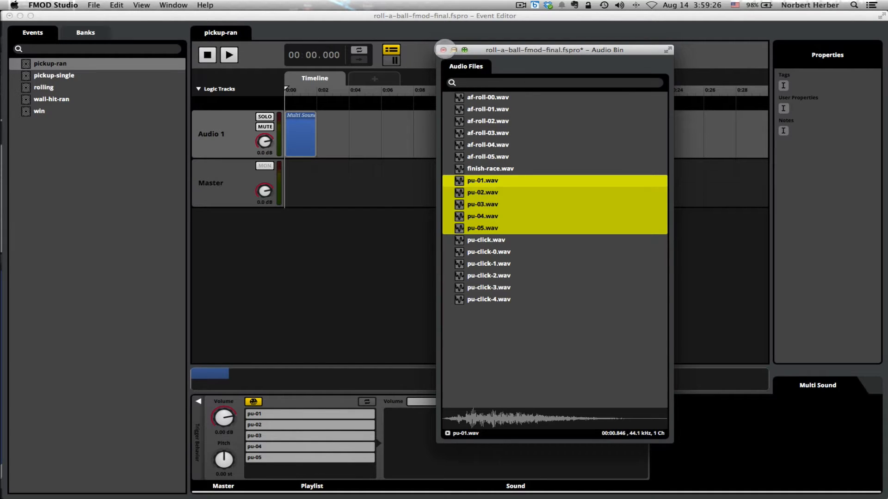
left_click(445, 50)
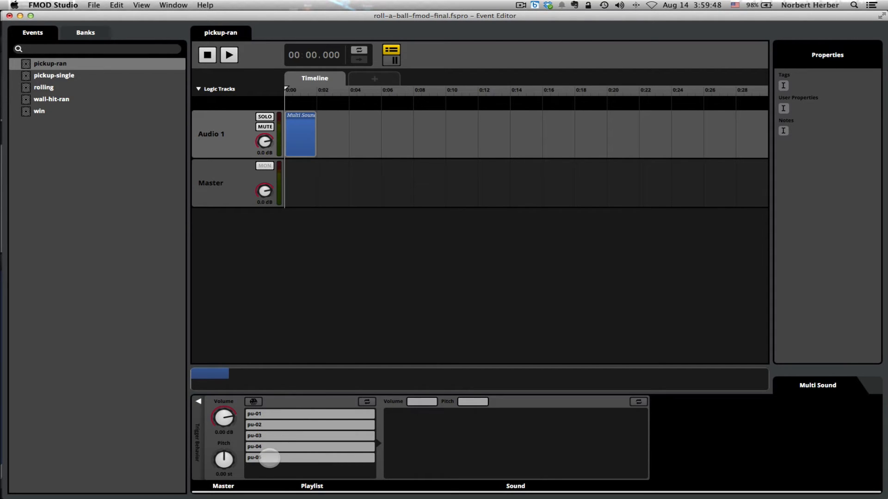
left_click(228, 54)
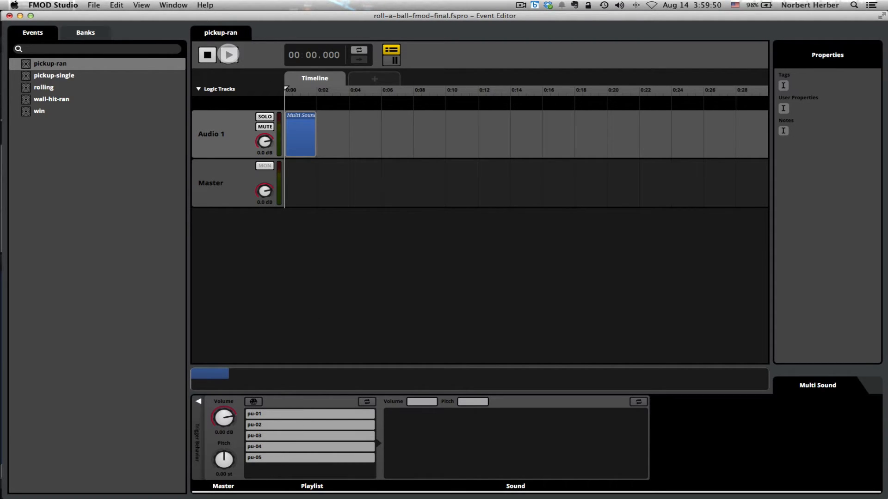
left_click(227, 55)
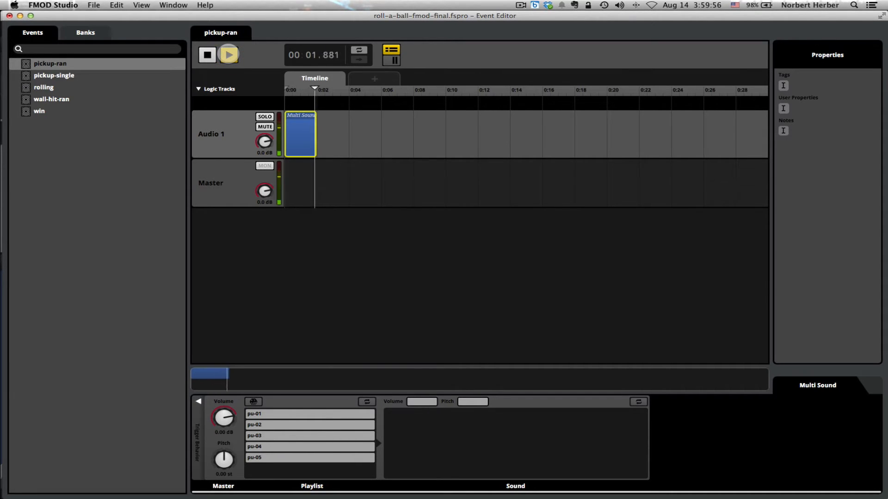
left_click(228, 55)
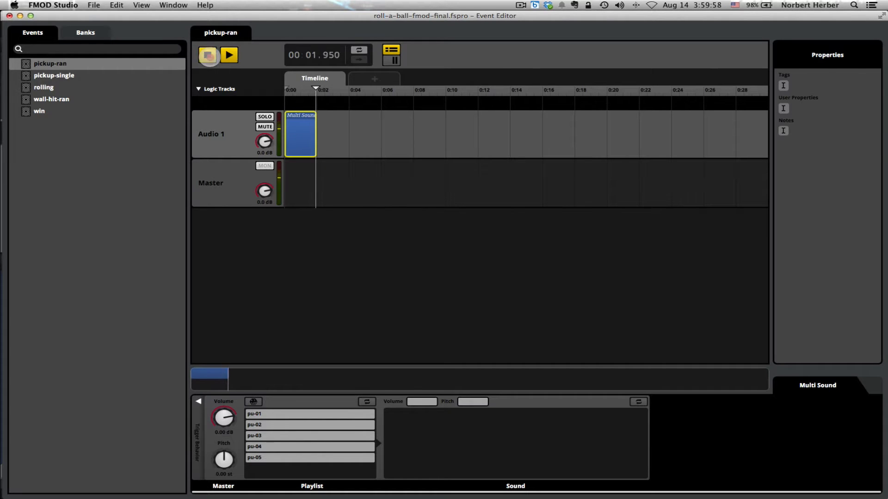
left_click(228, 55)
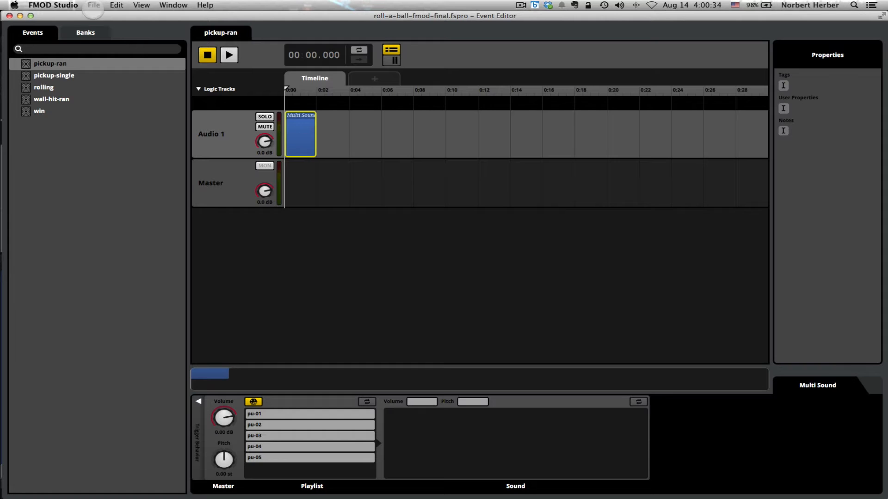
Step: Save the FMOD project and export its event GUIDs to GUIDs.txt in the Build folder
left_click(94, 6)
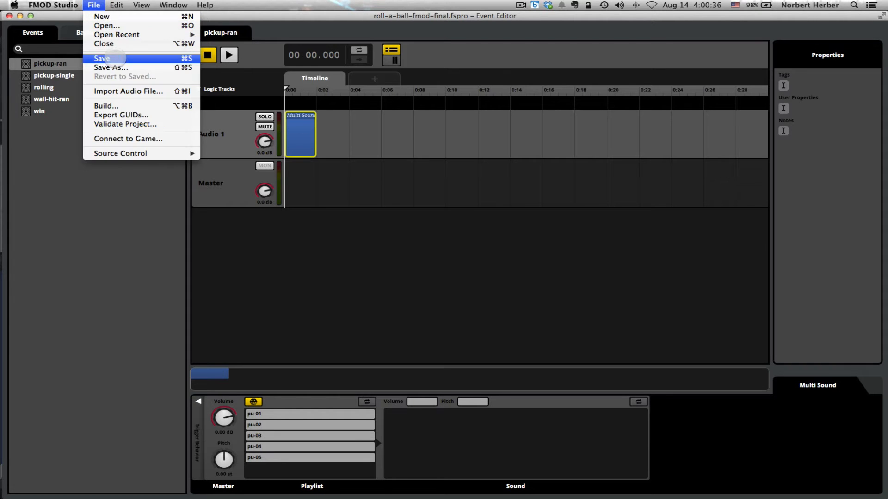
mouse_move(102, 59)
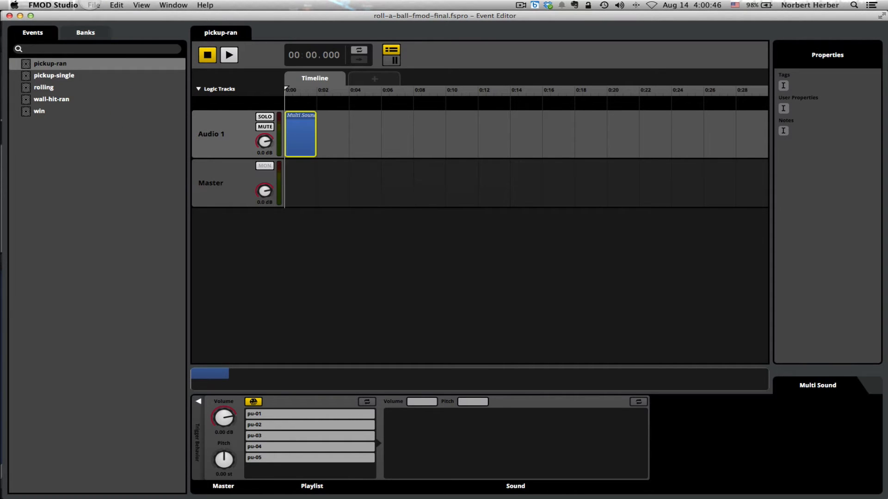
left_click(94, 6)
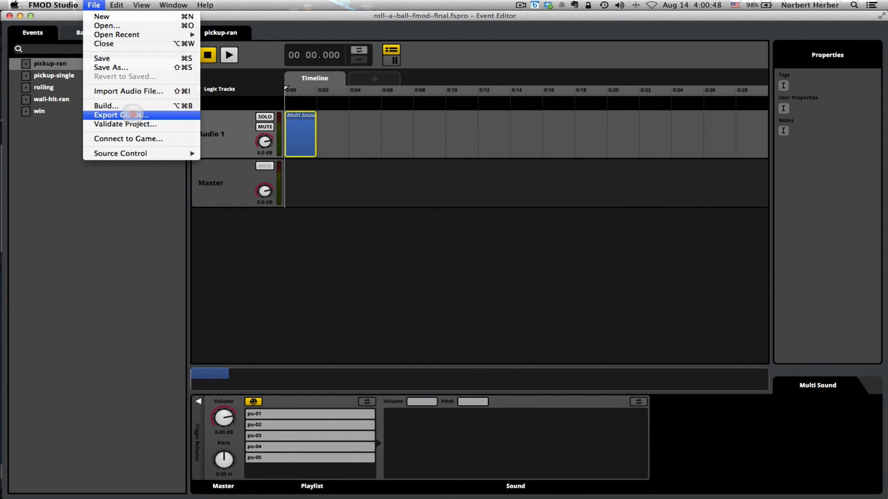
left_click(120, 115)
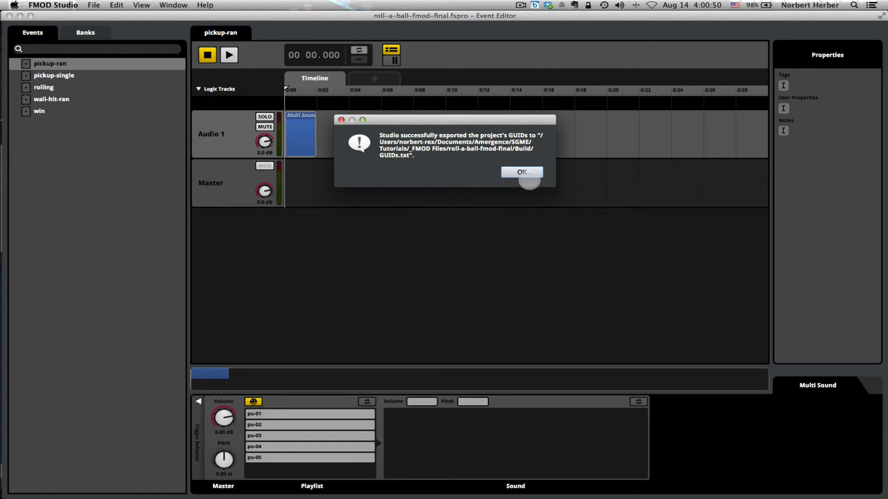
left_click(521, 172)
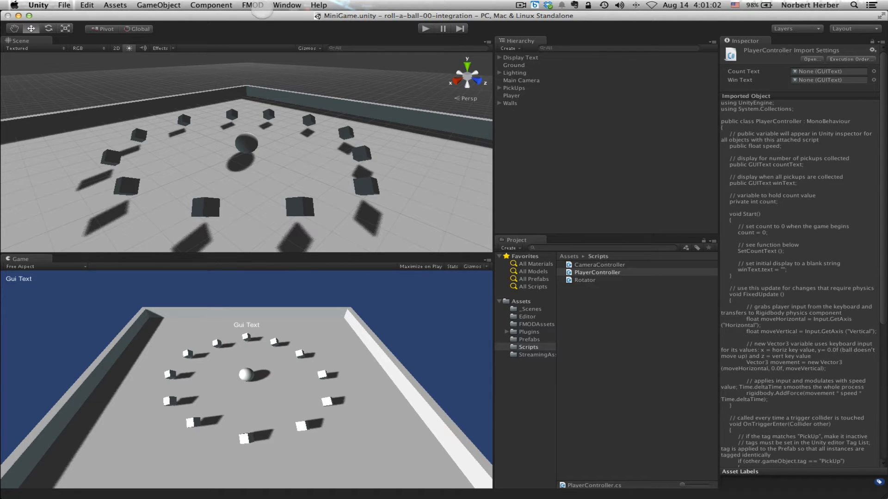
Step: Bring up Unity's FMOD integration menu for importing banks
left_click(251, 5)
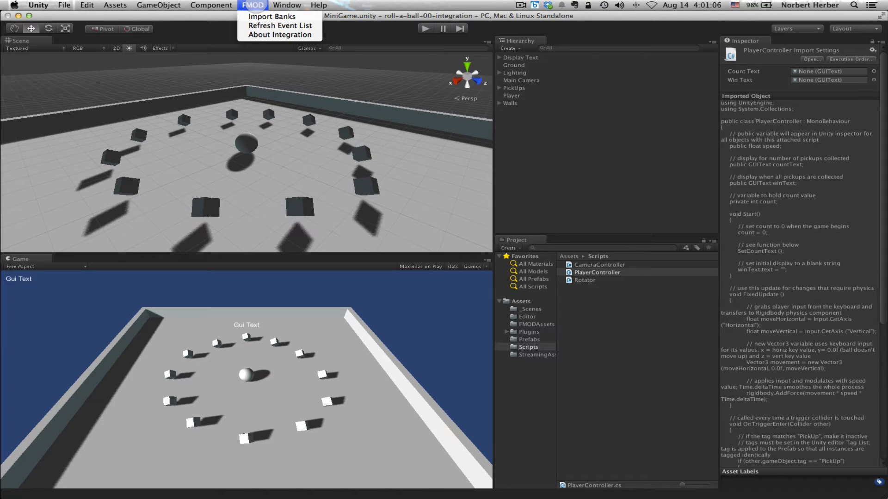
mouse_move(272, 16)
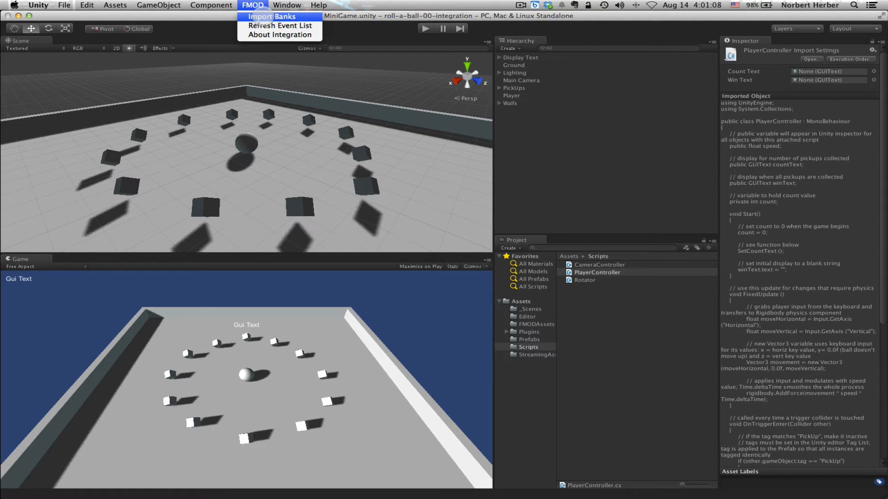
Step: Import the newer Master Bank and Master Bank.strings banks from the roll-a-ball-fmod-final project
left_click(274, 15)
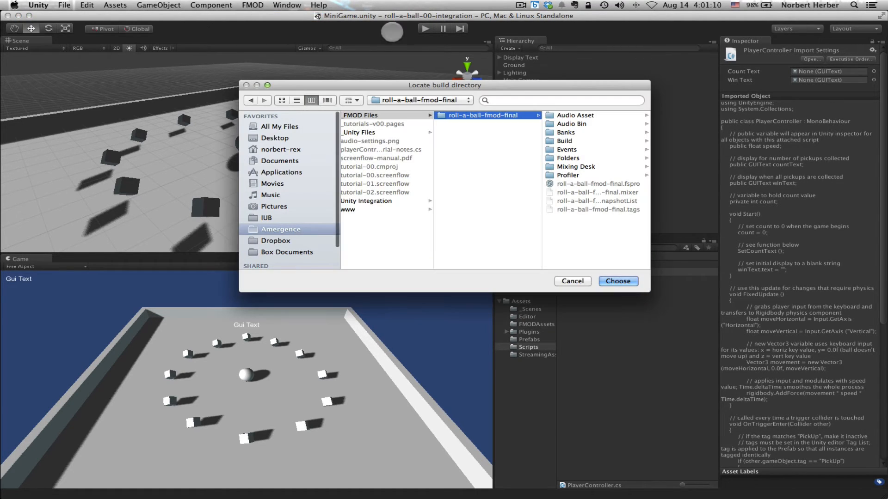
left_click(616, 281)
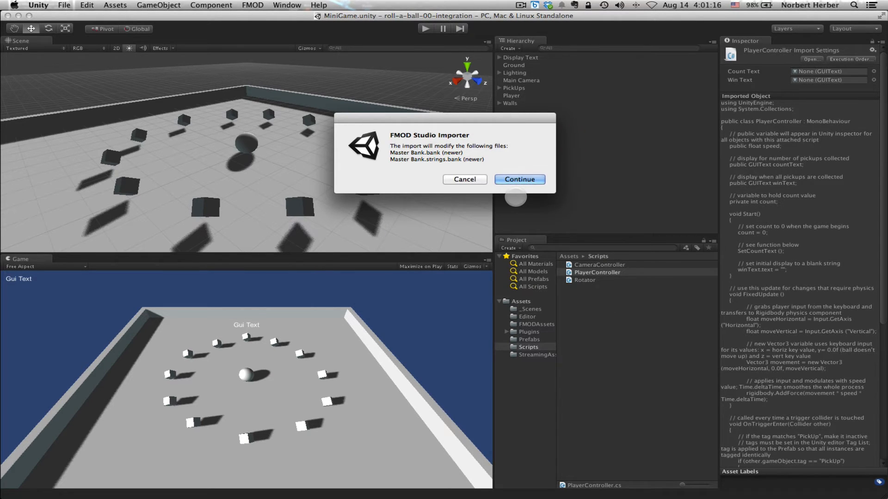
left_click(519, 179)
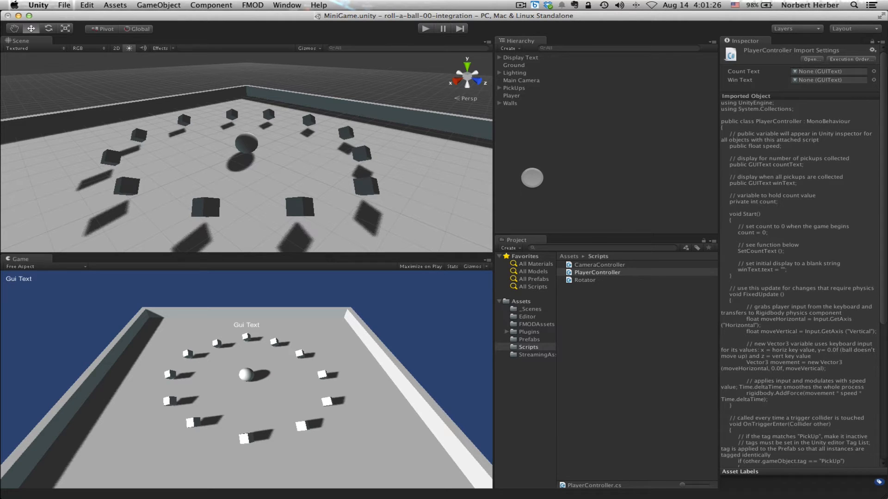
Step: Switch back to FMOD Studio with the pickup-ran event shown in the Event Editor
left_click(252, 5)
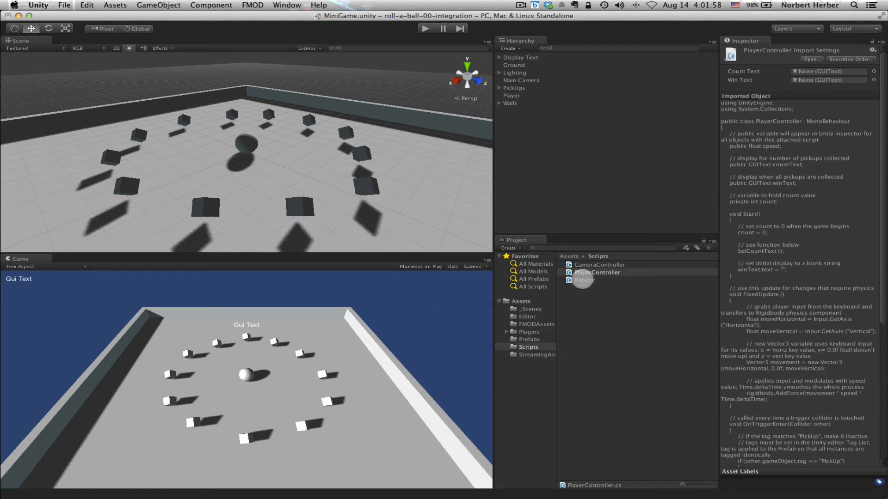
left_click(596, 272)
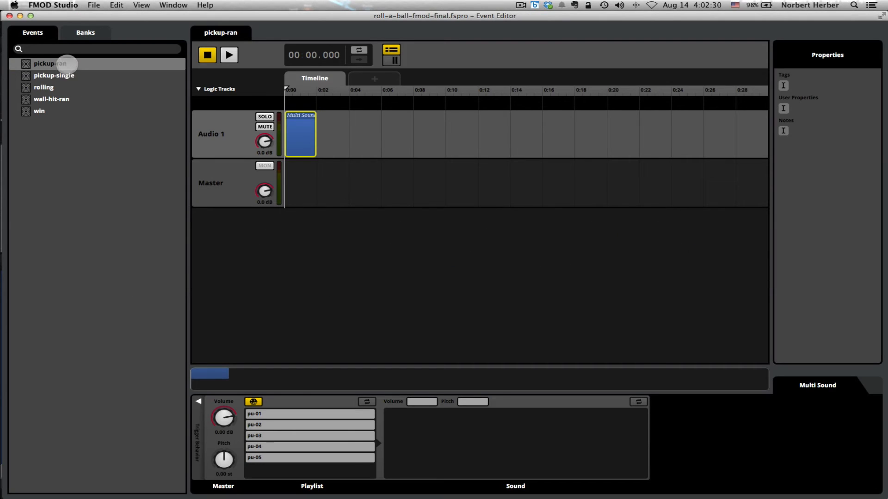
Step: Review PlayerController's PlayOneShot pickup-single call in MonoDevelop, then return to Unity
left_click(50, 64)
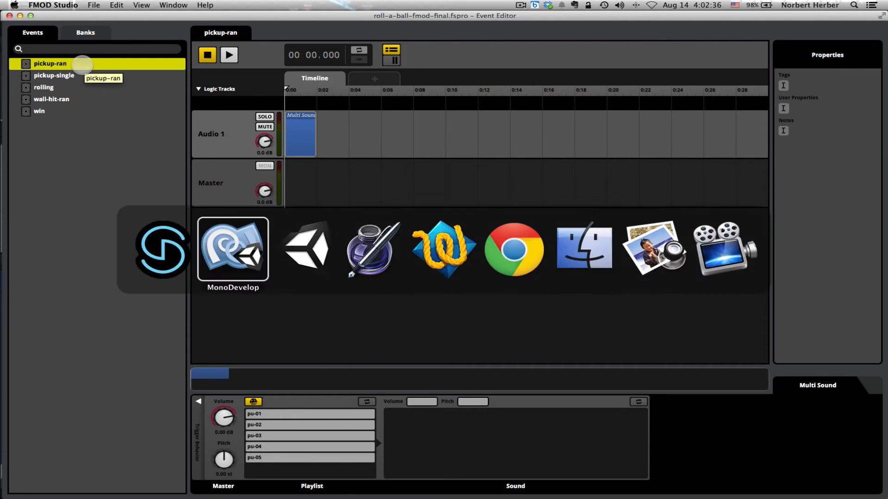
left_click(232, 251)
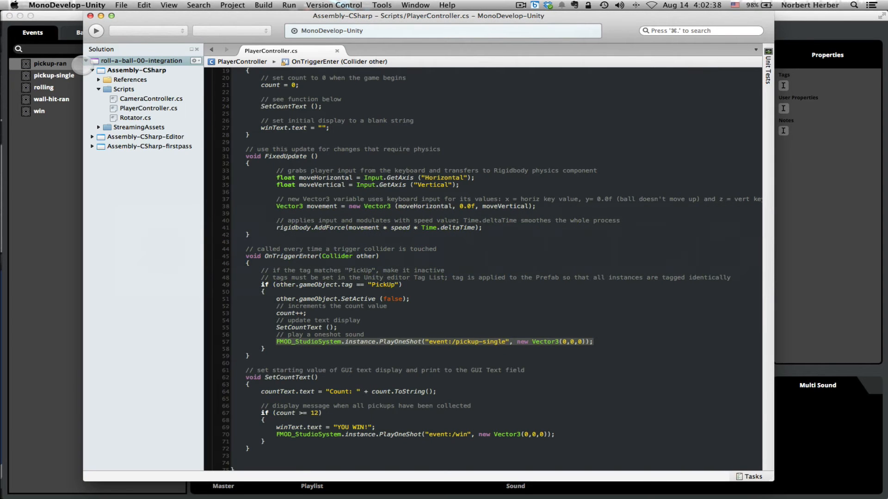
key("cmd+tab")
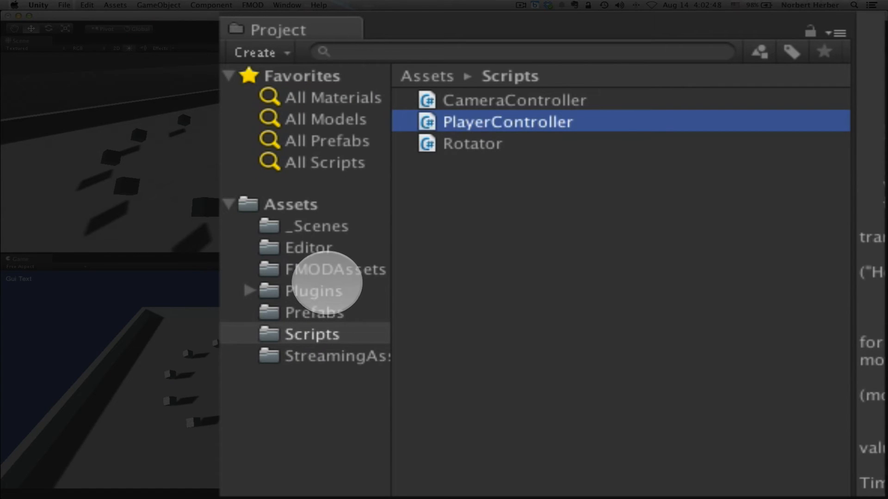
Step: Inspect the pickup-ran event asset's path and GUID in the FMODAssets folder
left_click(335, 269)
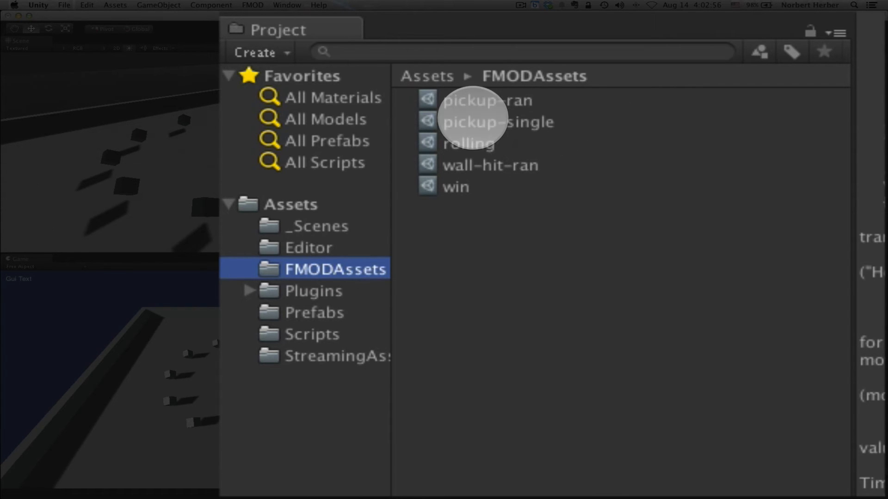
left_click(486, 100)
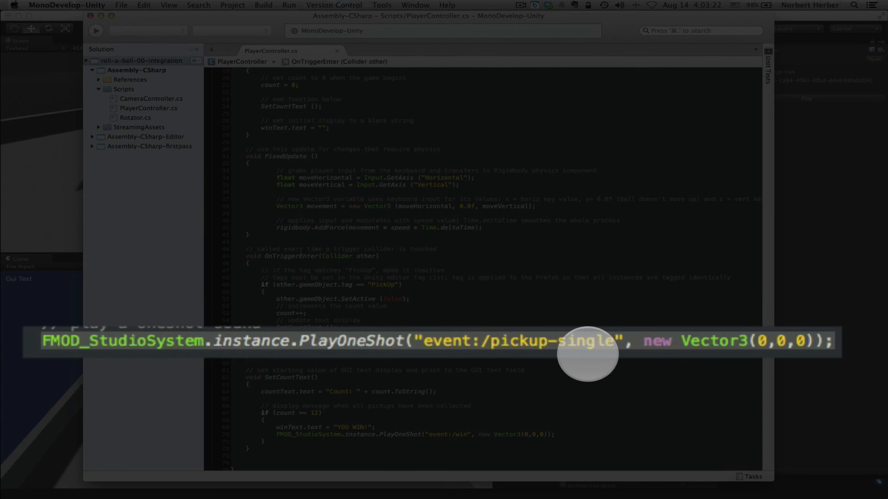
key("cmd+tab")
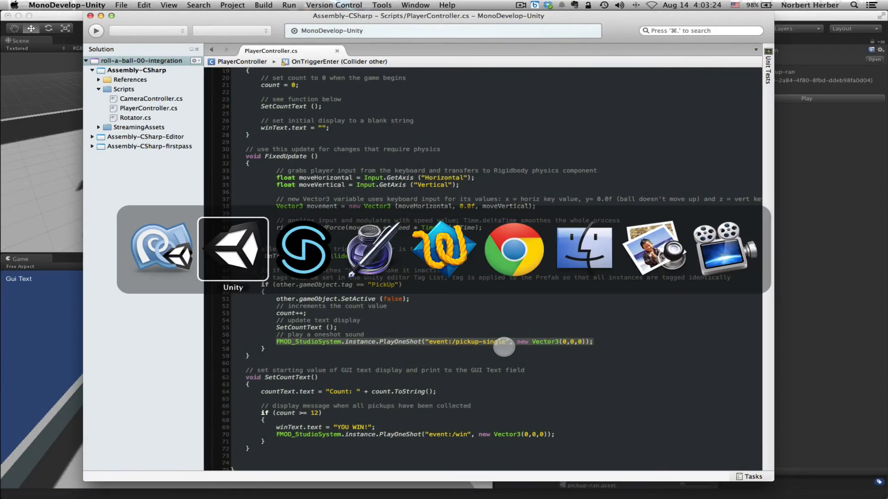
left_click(232, 250)
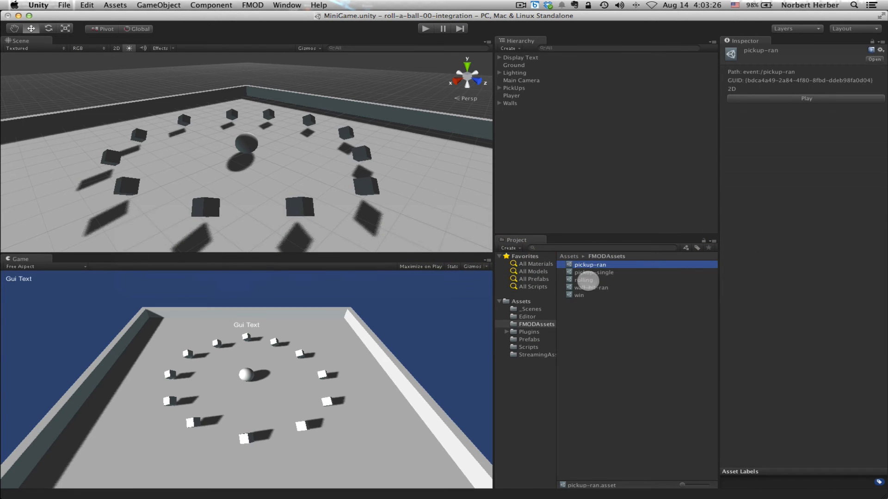
Step: Compare the pickup-single asset's path and GUID against pickup-ran's
left_click(594, 272)
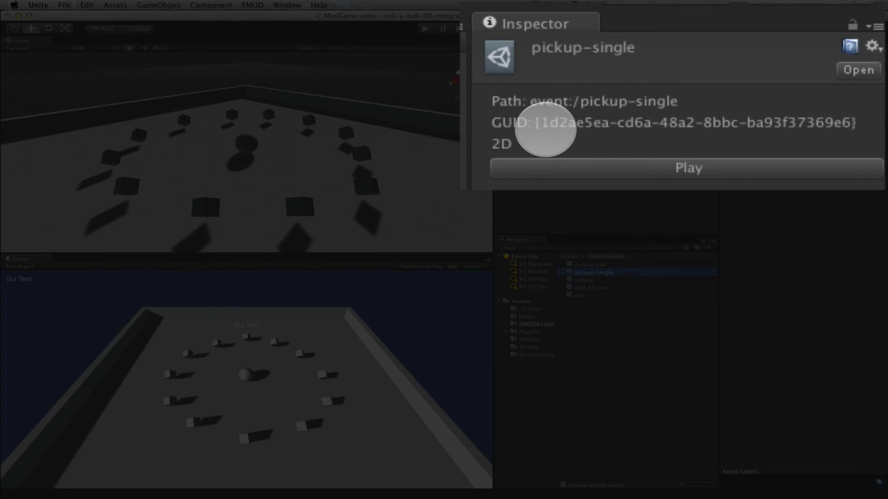
mouse_move(702, 131)
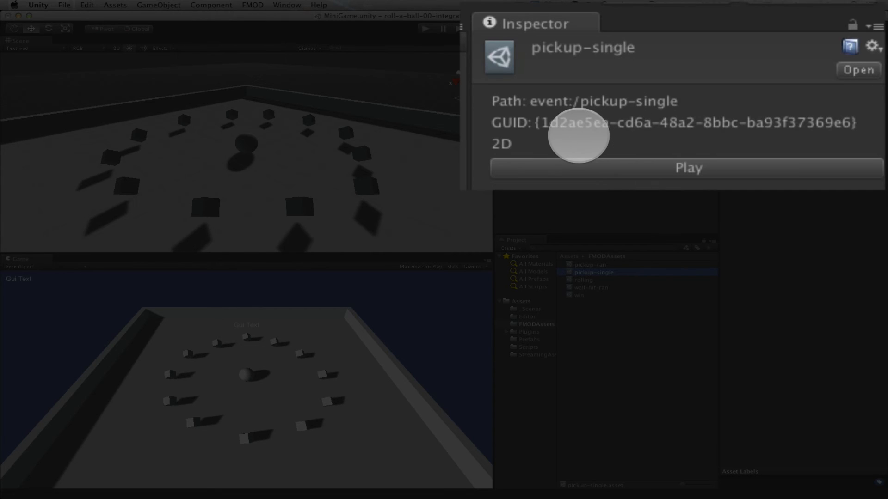
mouse_move(859, 135)
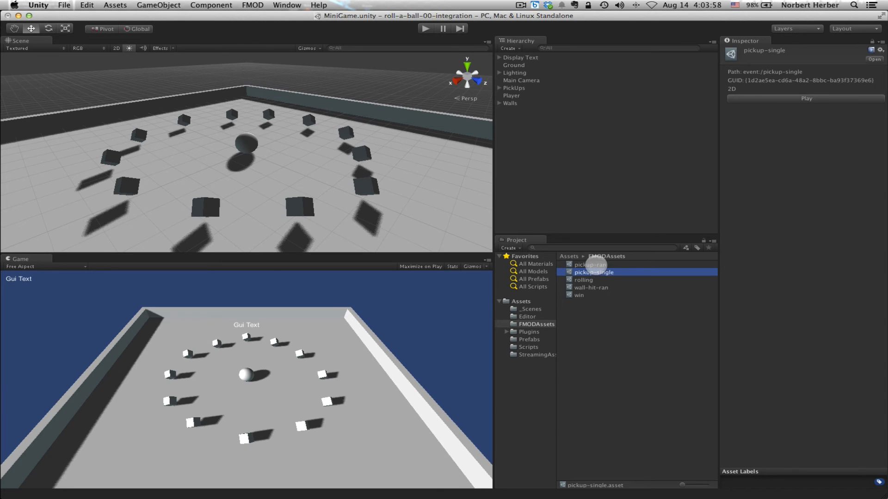
left_click(590, 264)
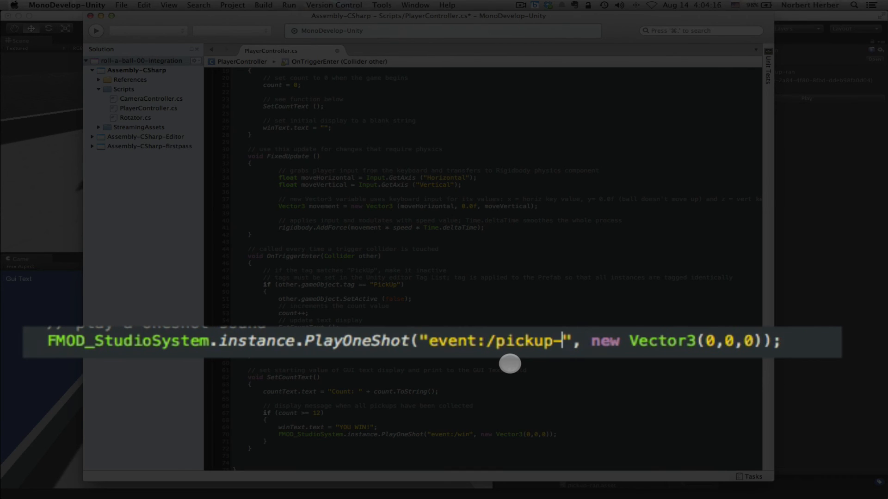
Step: Change the PlayOneShot event path on line 57 to event:/pickup-ran
type("ran")
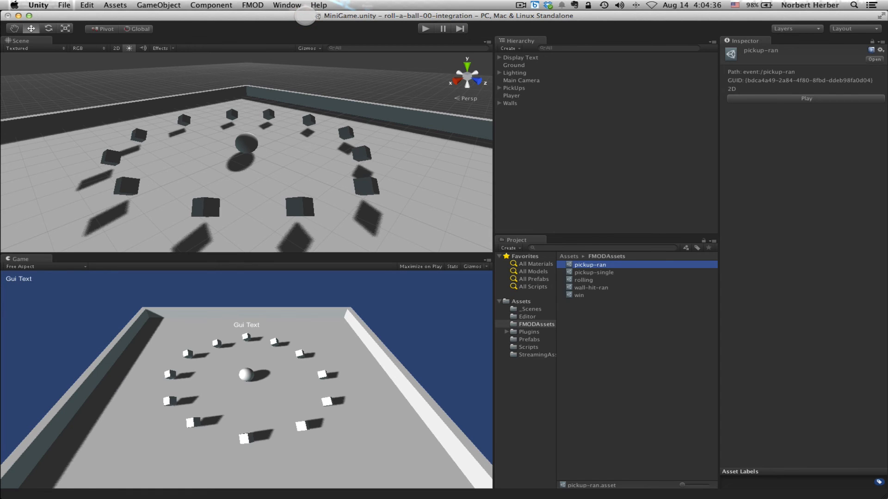
Step: Start the roll-a-ball game in play mode to hear the new pickup sound
left_click(419, 29)
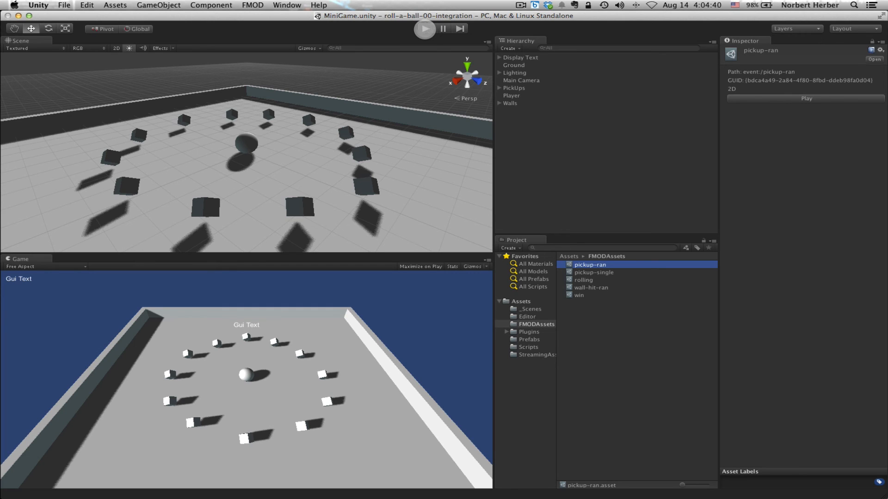
left_click(424, 28)
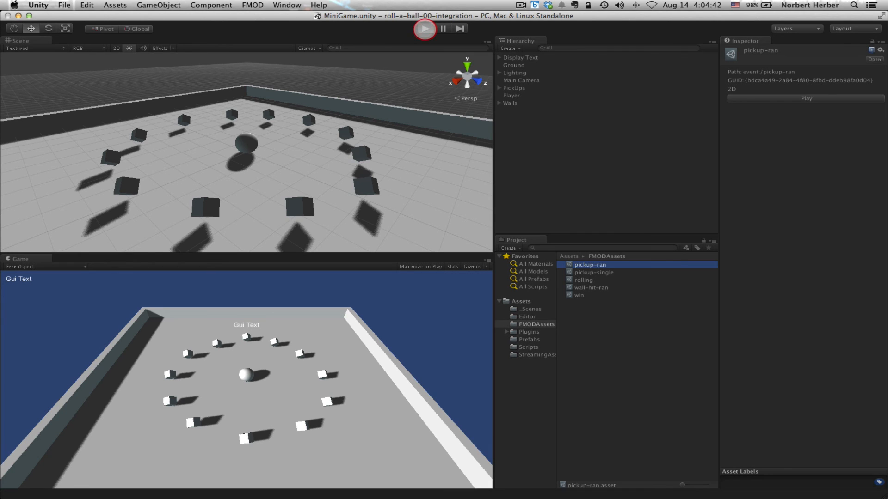
left_click(424, 29)
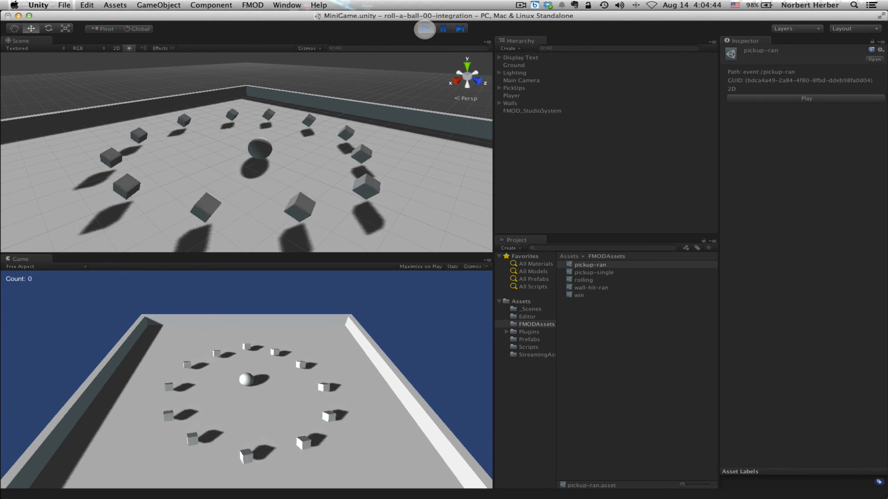